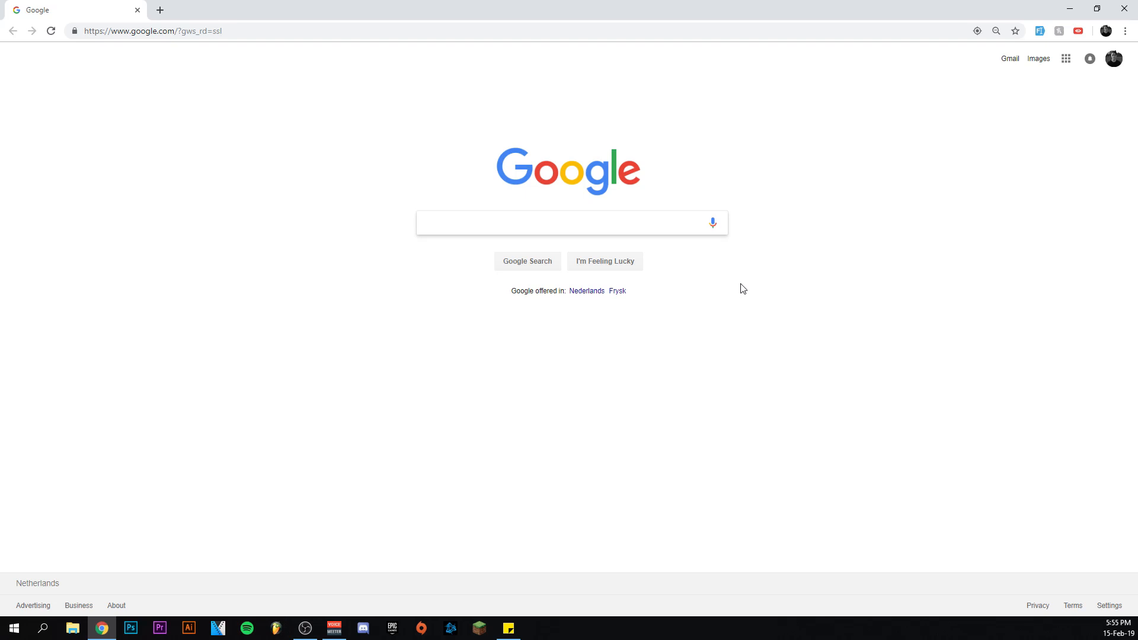
Search Google for "obelix pro font" to find download pages
click(570, 223)
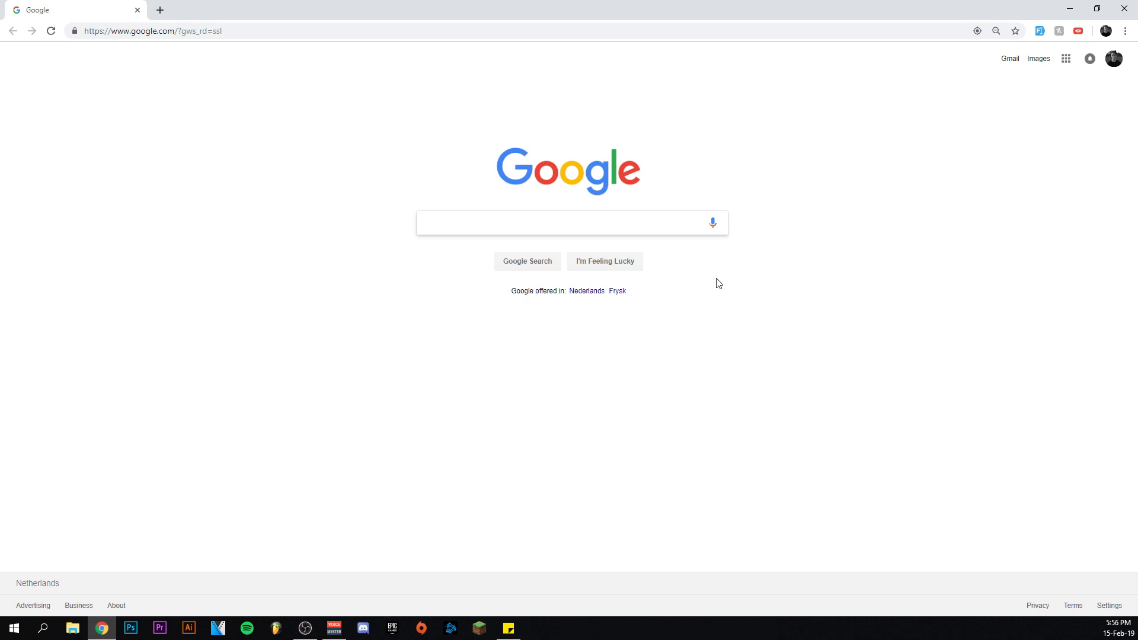
text(o)
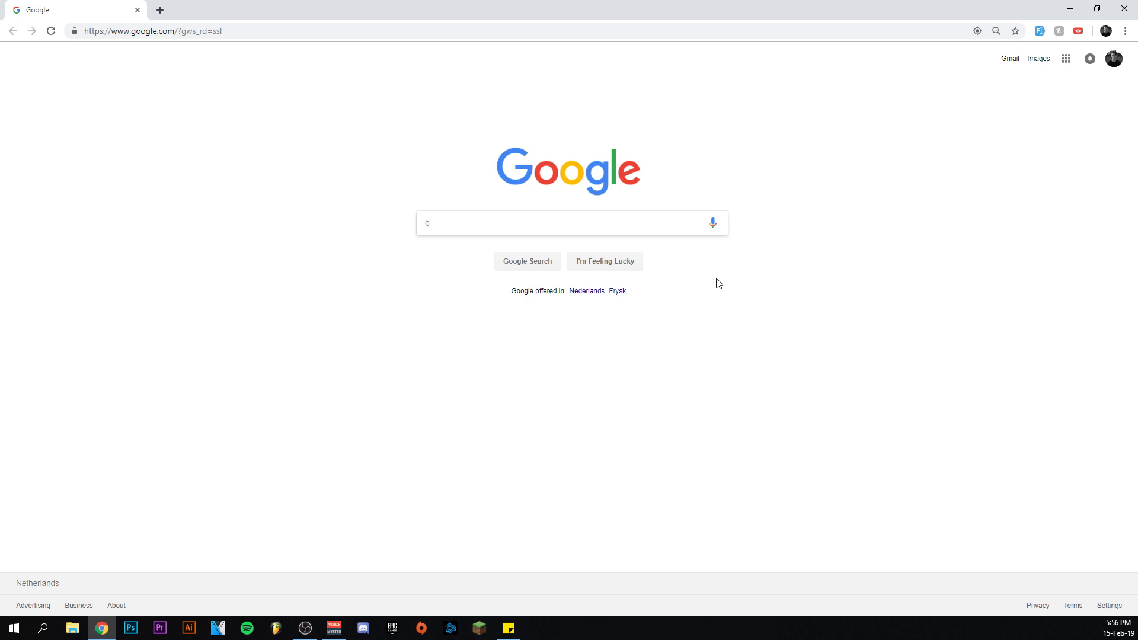
text(beloc)
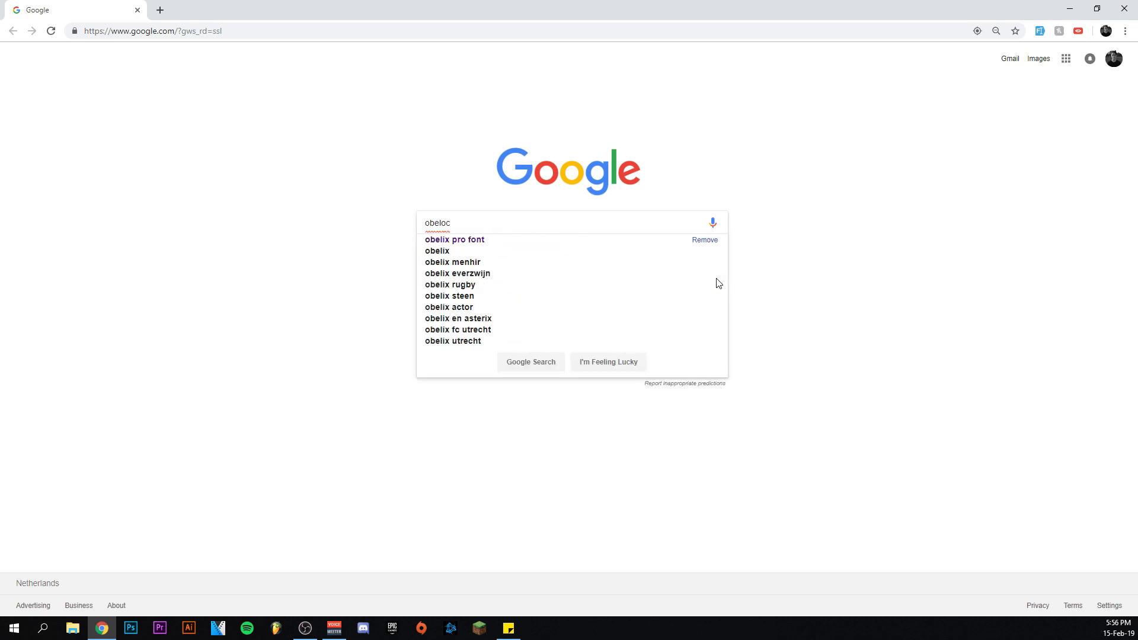
text(obelix pro font)
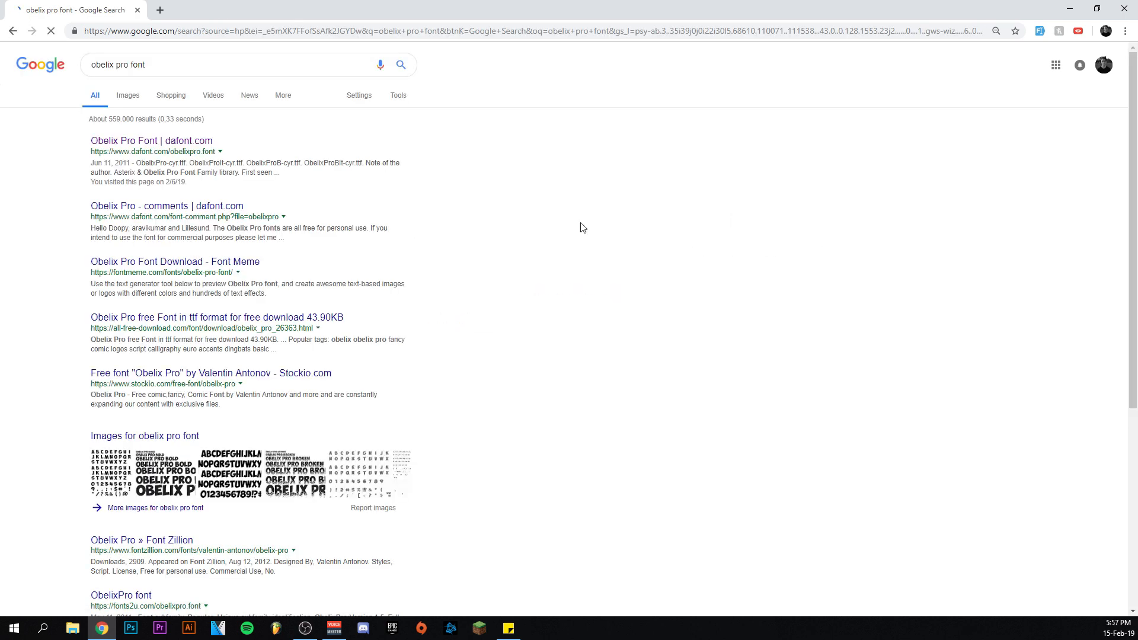
From the results, go to DaFont's Obelix Pro page and review its character preview
click(152, 140)
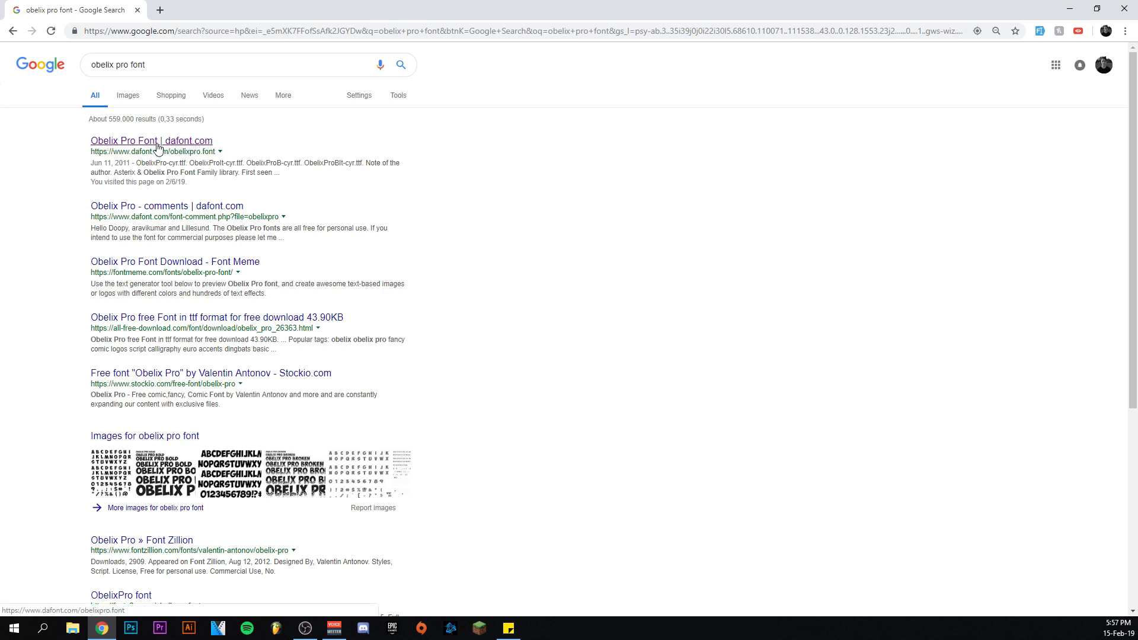
click(151, 140)
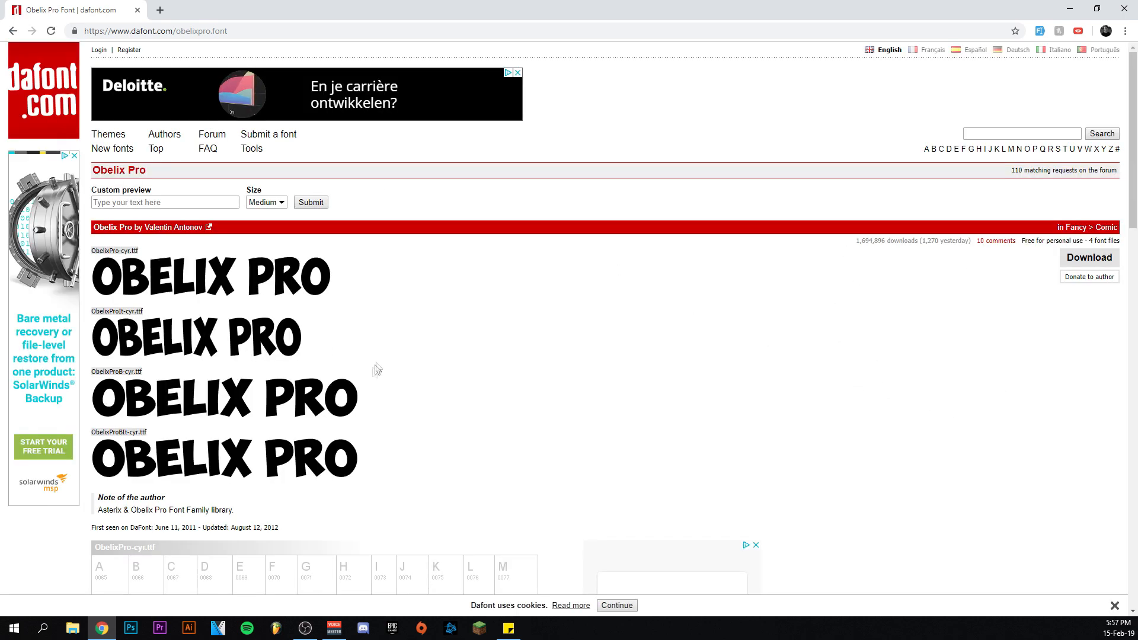
mouse_move(356, 424)
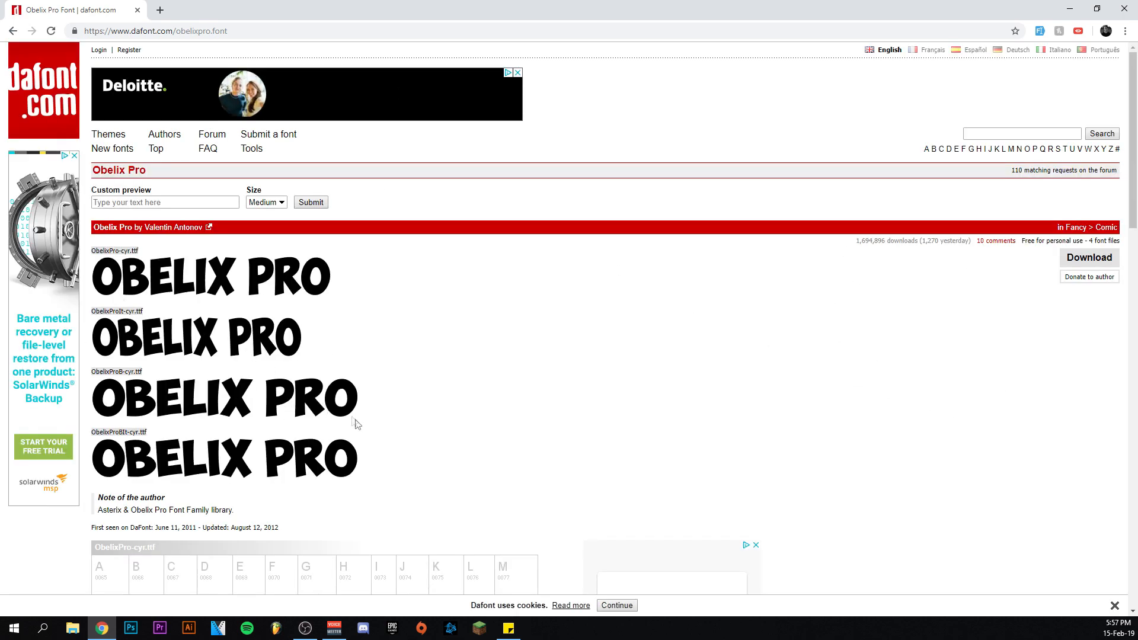
scroll(down, 3)
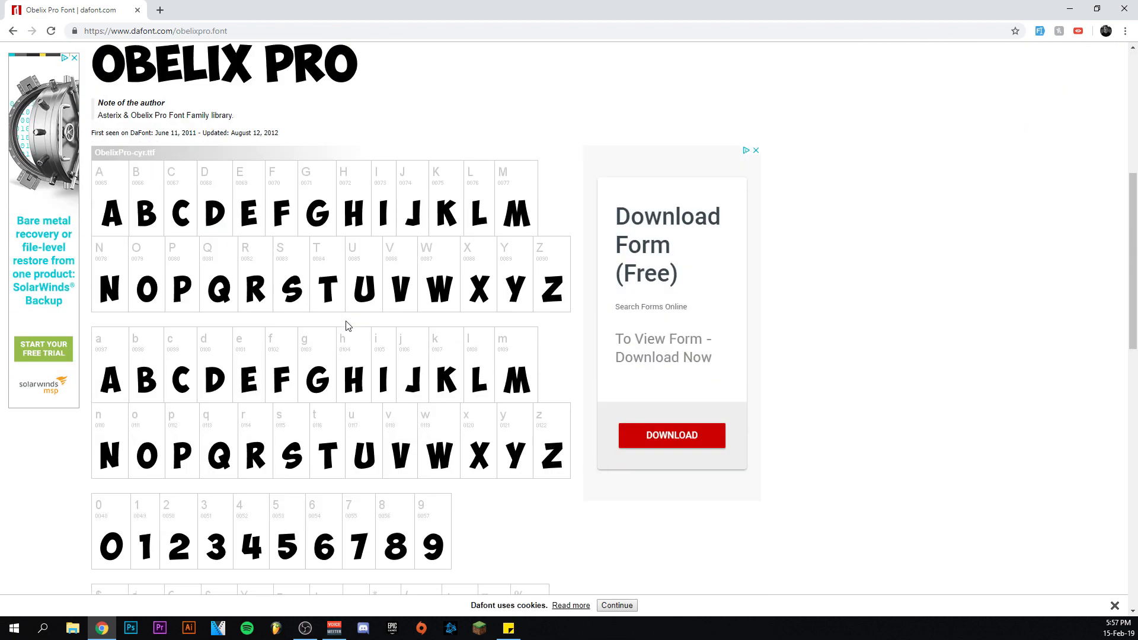
mouse_move(441, 355)
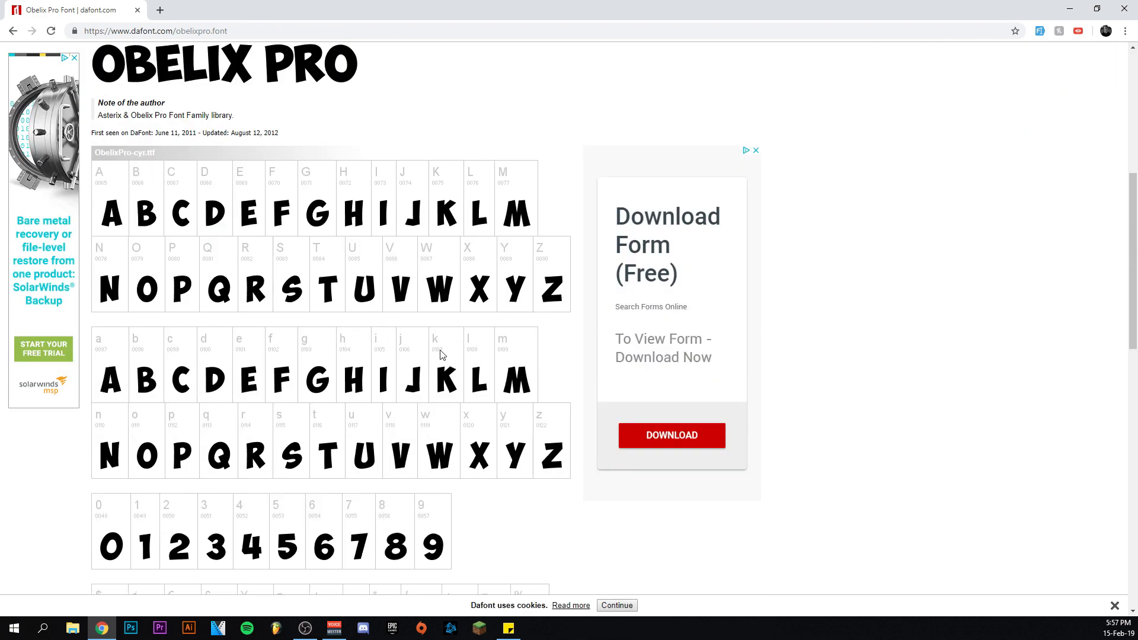
scroll(up, 3)
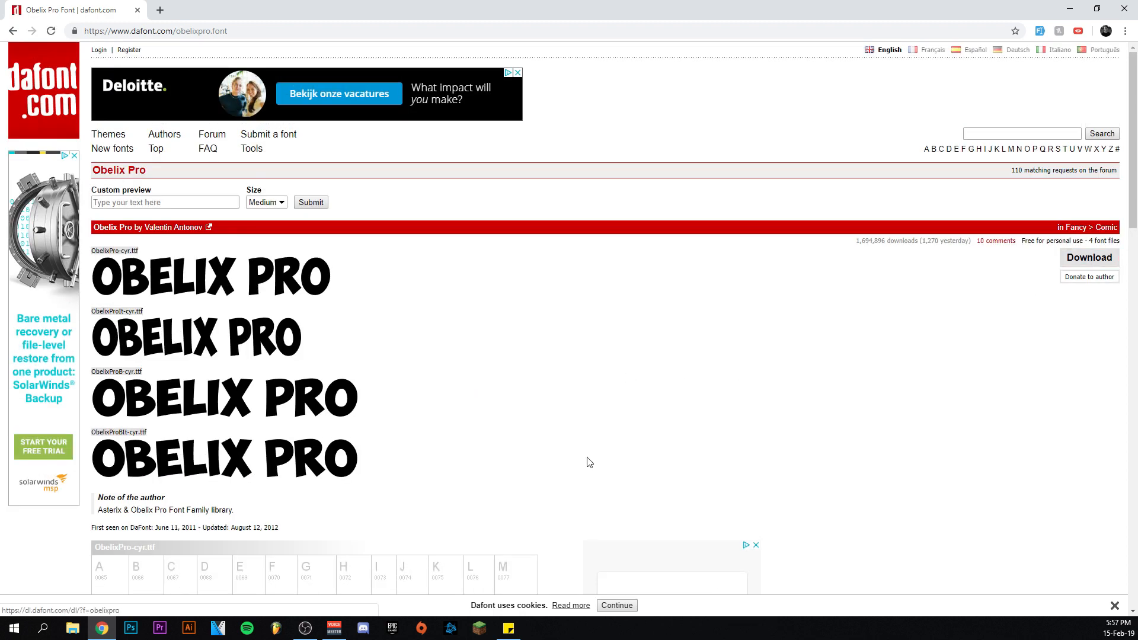
Download the obelixpro archive and paste it into the Downloads\Fonts folder
click(1088, 256)
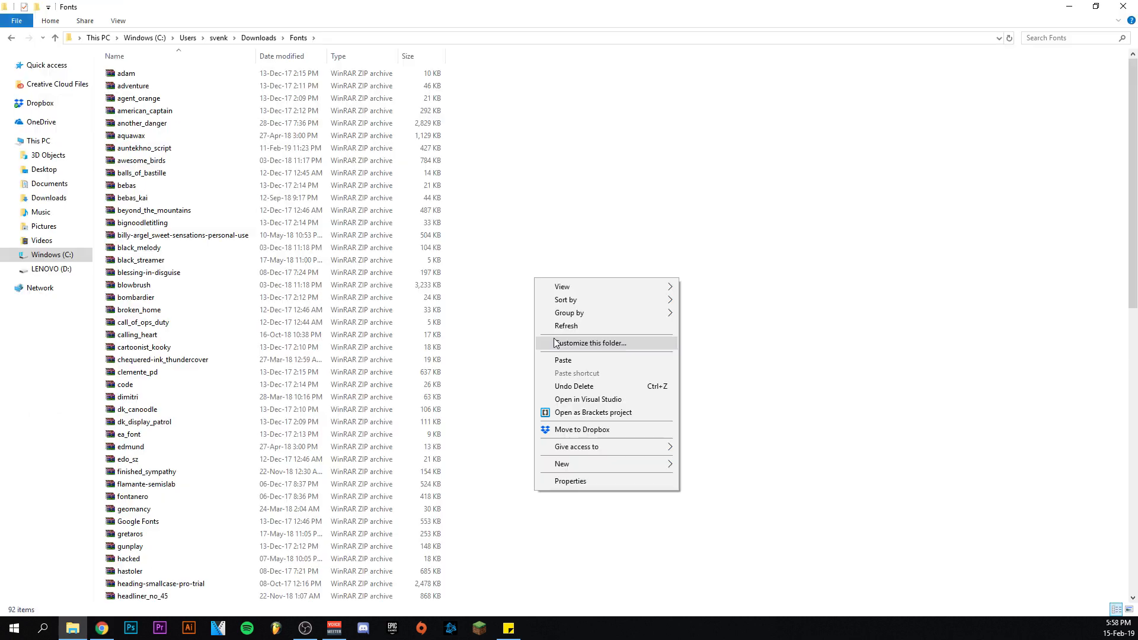
mouse_move(563, 361)
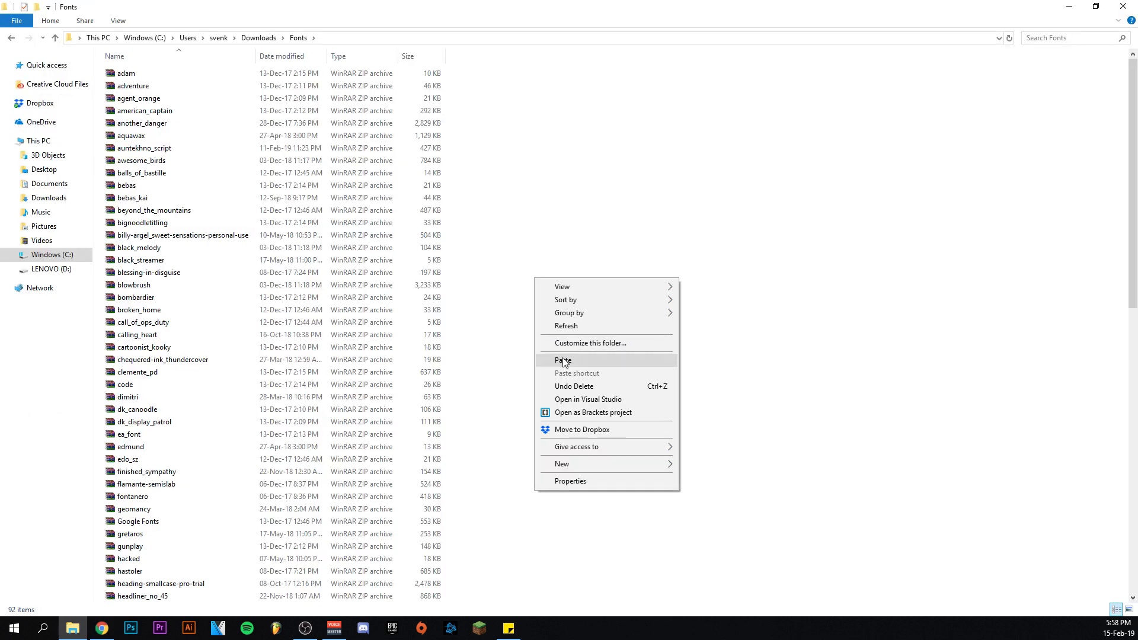
click(563, 361)
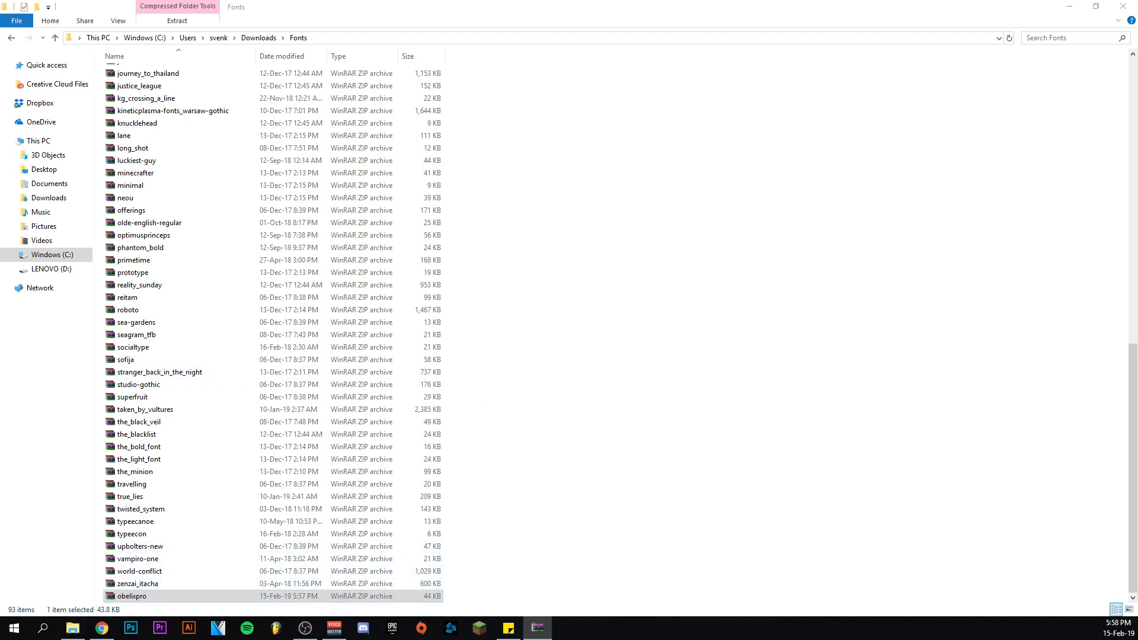
In WinRAR, view obelixpro.zip and launch ObelixProIt-cyr.ttf to install it
double_click(130, 596)
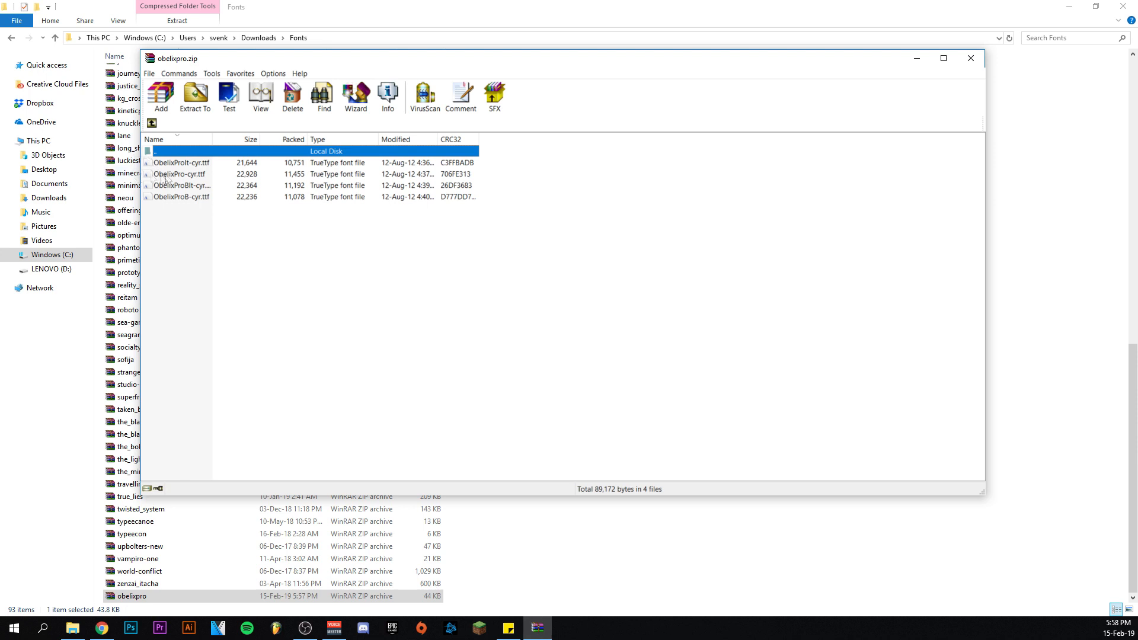
click(181, 163)
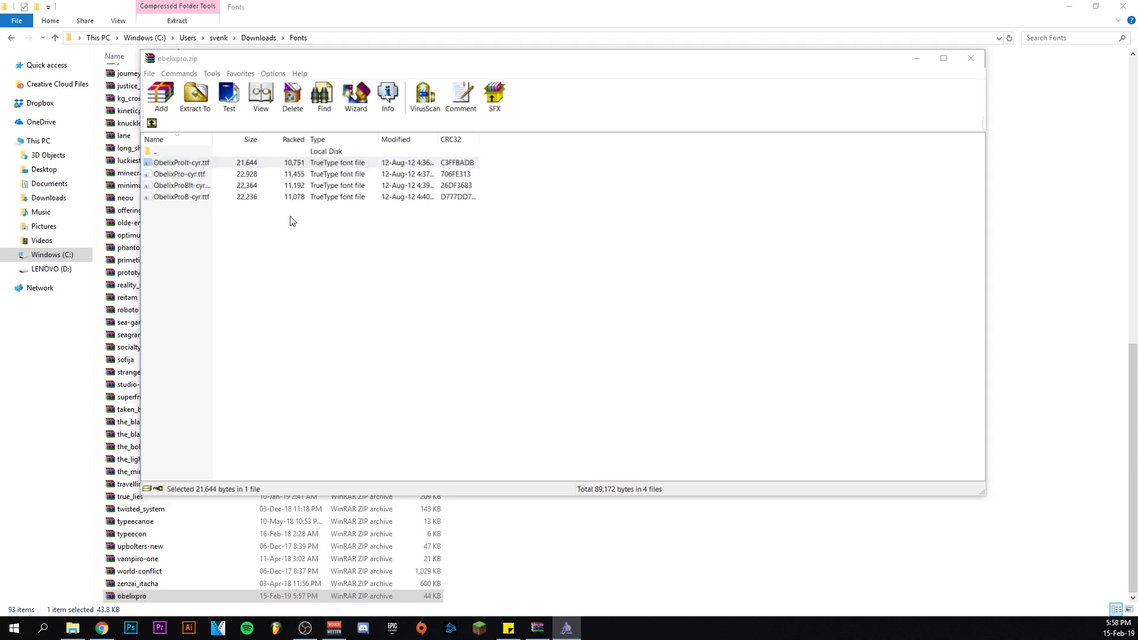
double_click(181, 161)
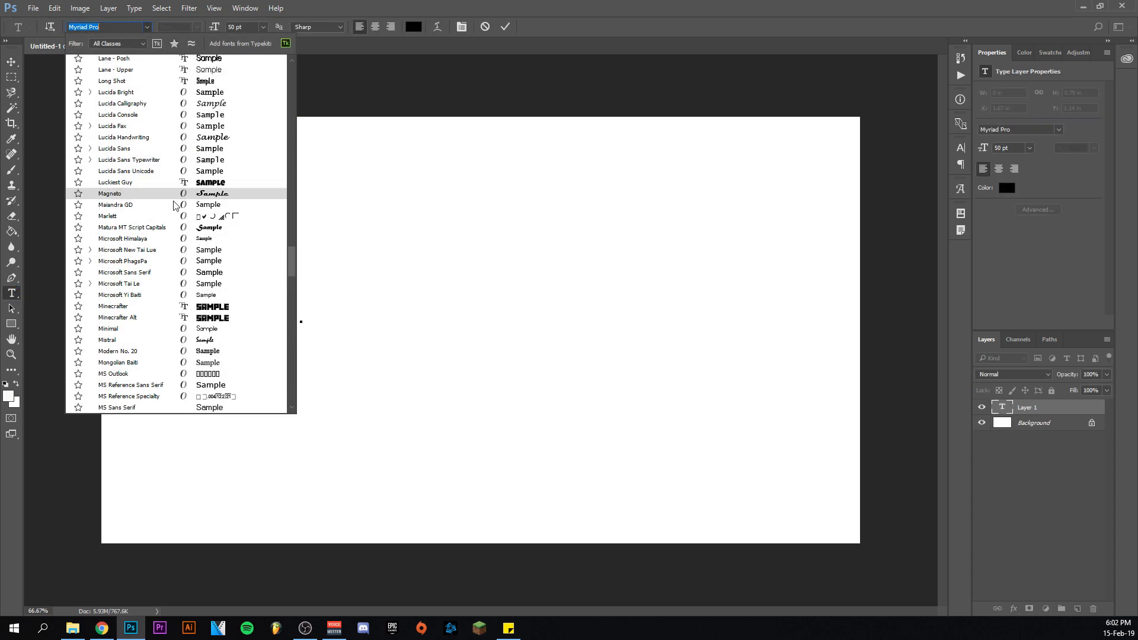
Write MRBEAST on the canvas with the font set to ObelixPro
scroll(down, 3)
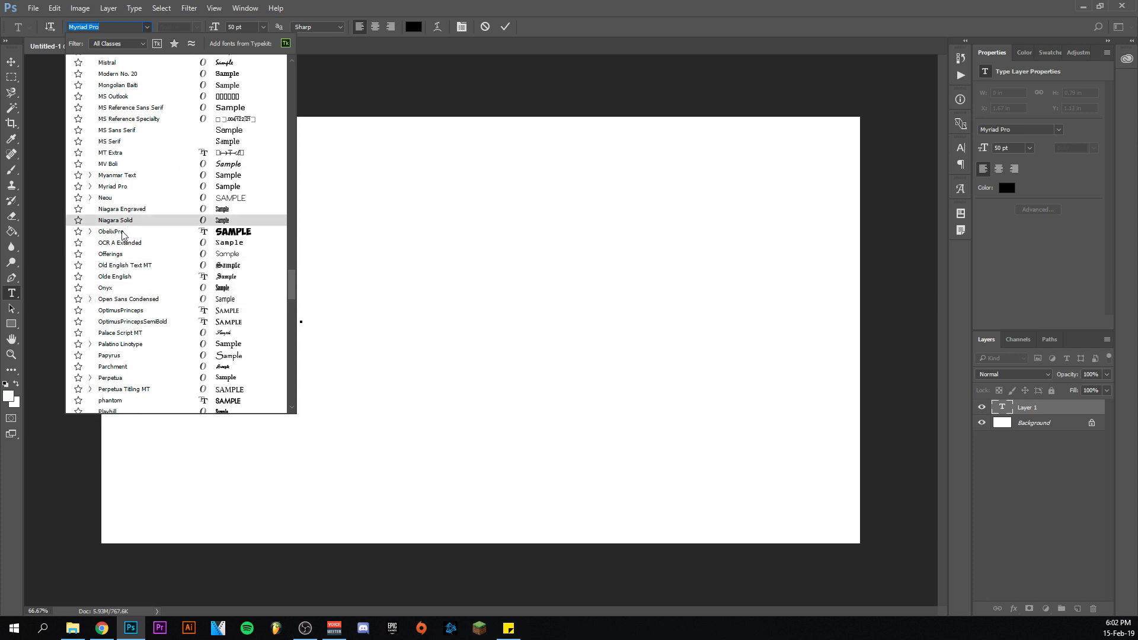
click(111, 230)
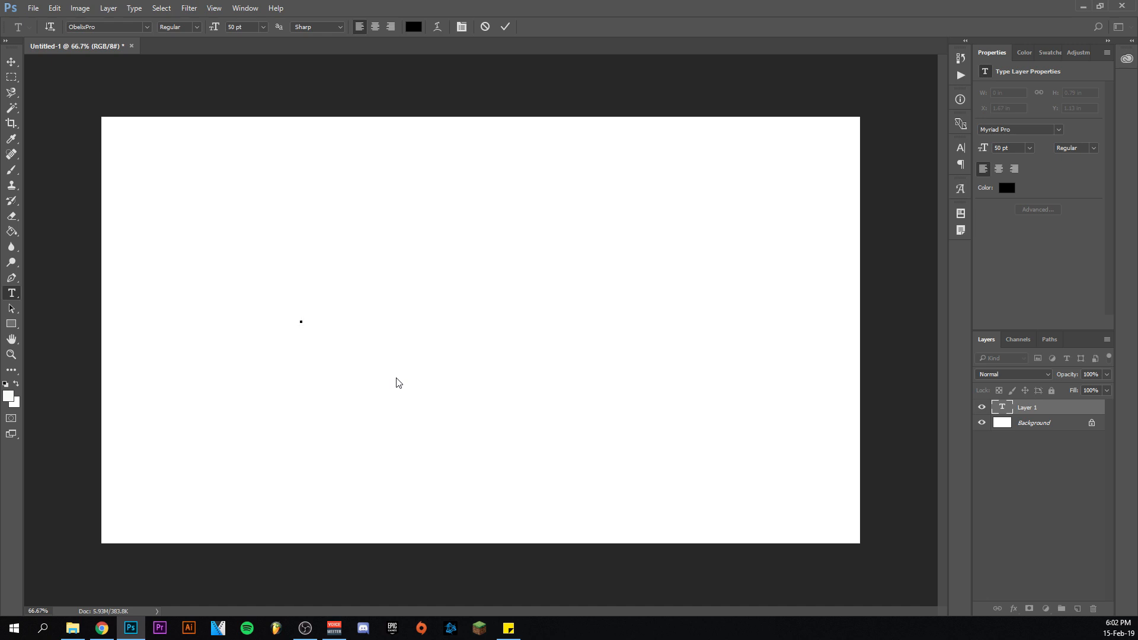
text(MRBEAST)
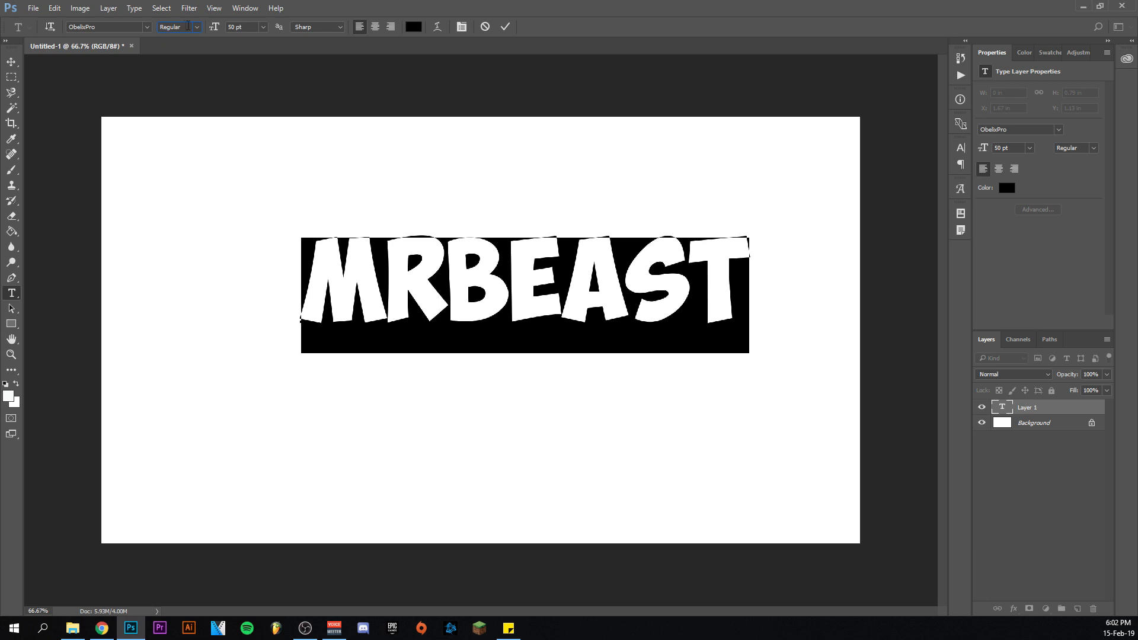
Try the Italic, Bold and Bold Italic styles, then settle on Regular
click(178, 27)
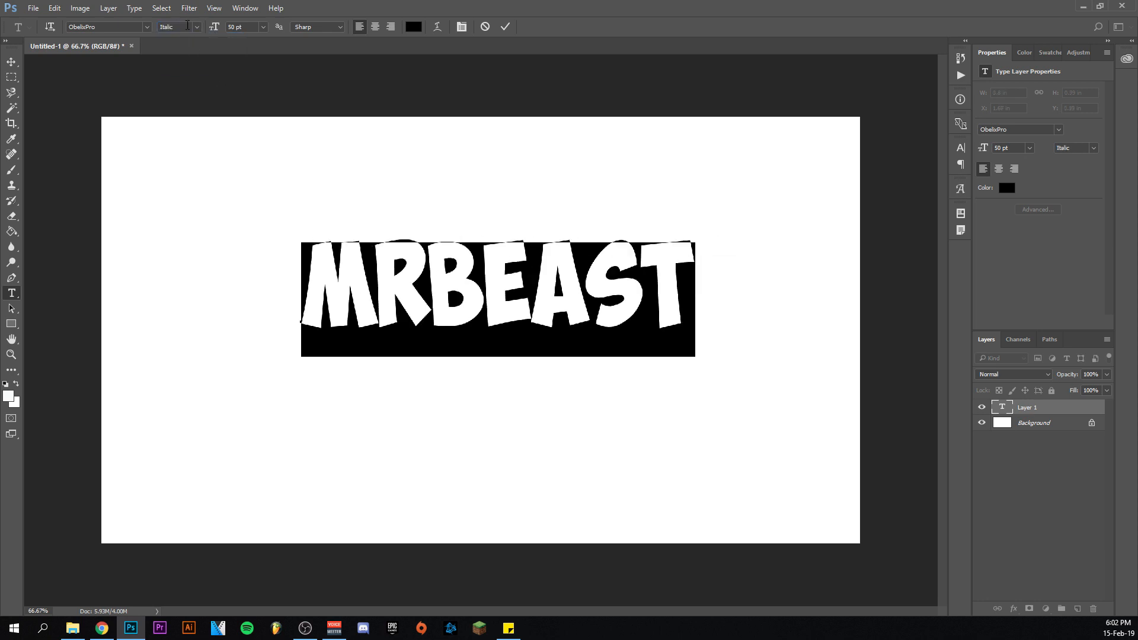
click(177, 27)
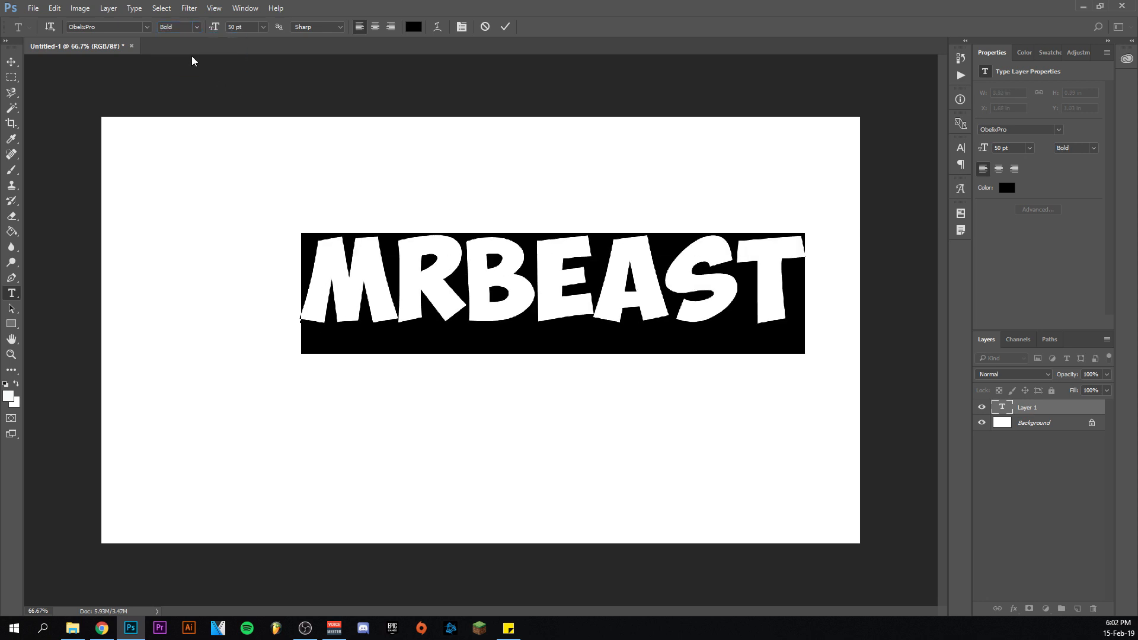
click(197, 27)
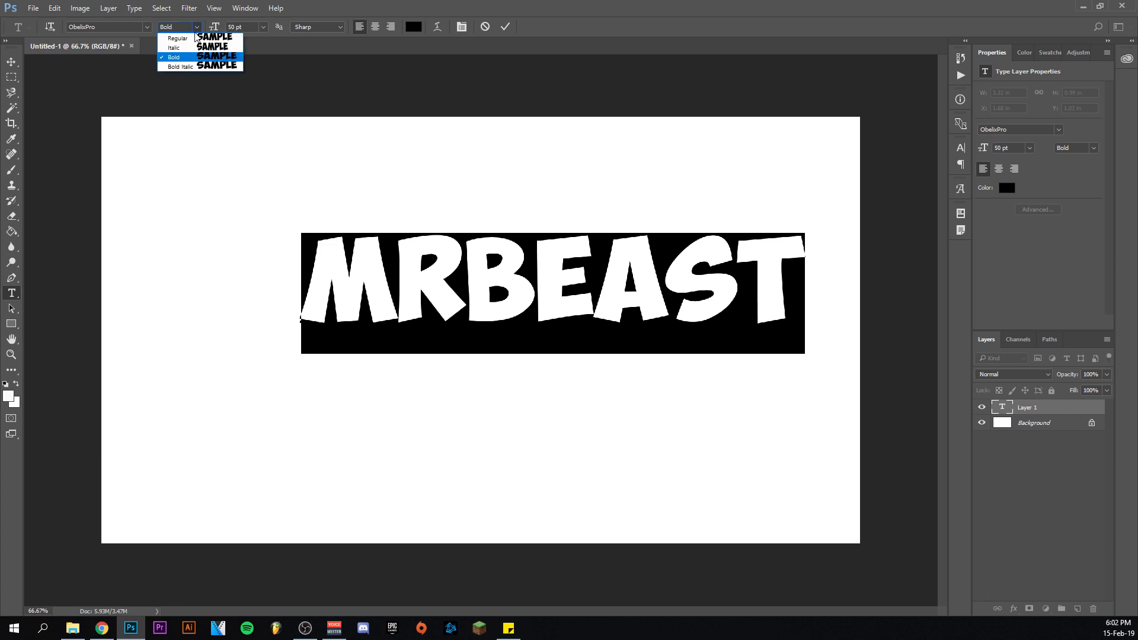
click(178, 66)
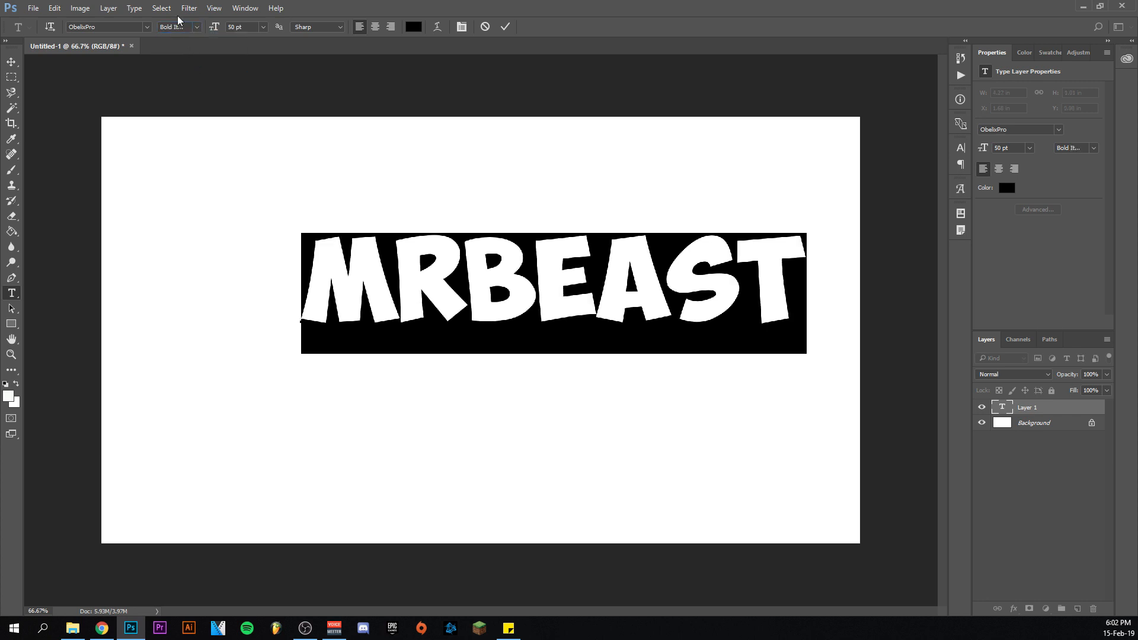
click(177, 27)
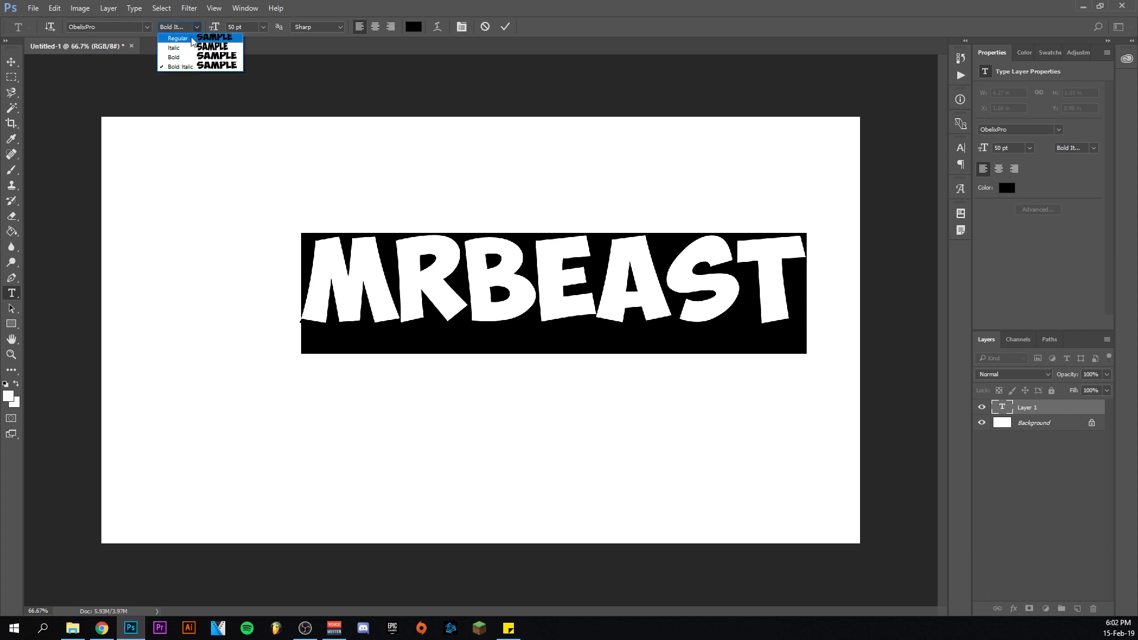
click(177, 38)
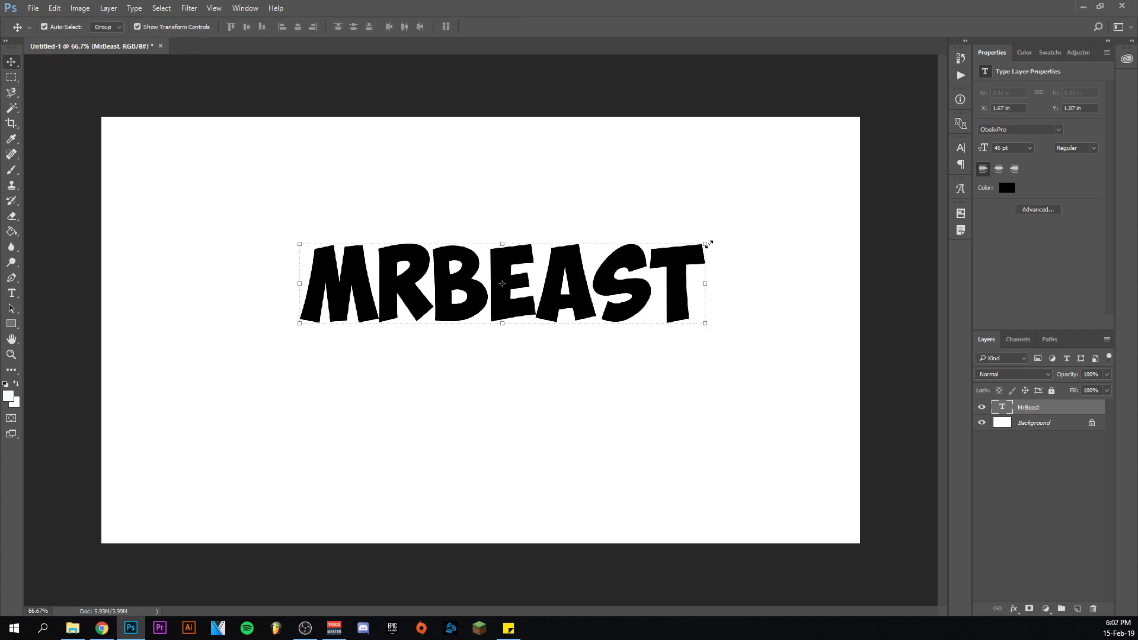
Drag MRBEAST toward the canvas centre and bring up the MrBeast layer's effects
drag(501, 283, 497, 330)
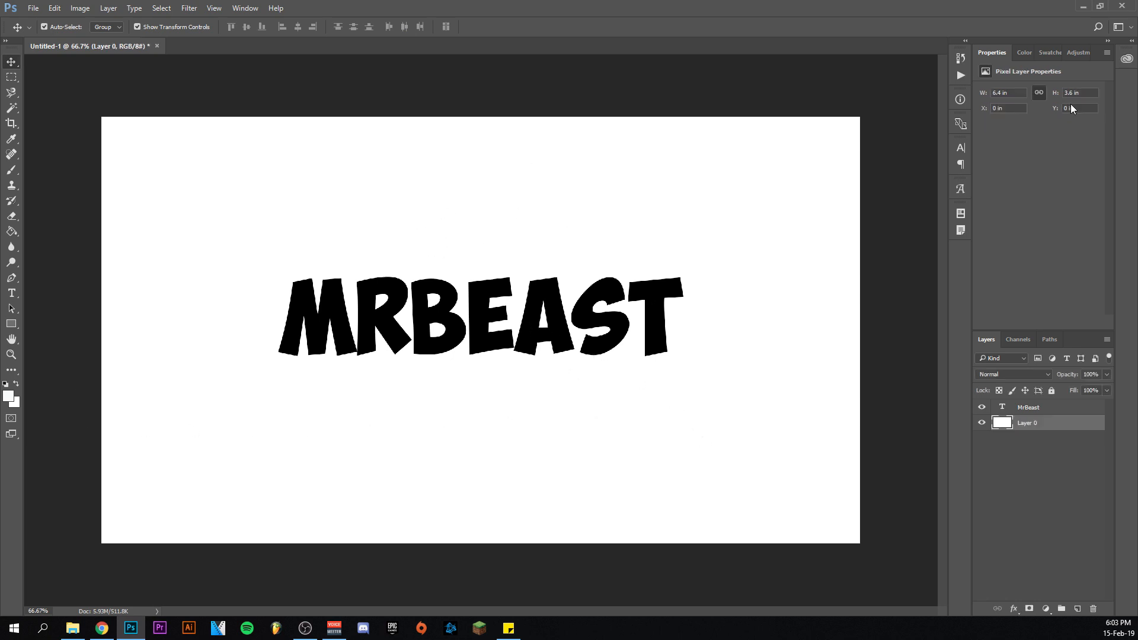
click(1028, 407)
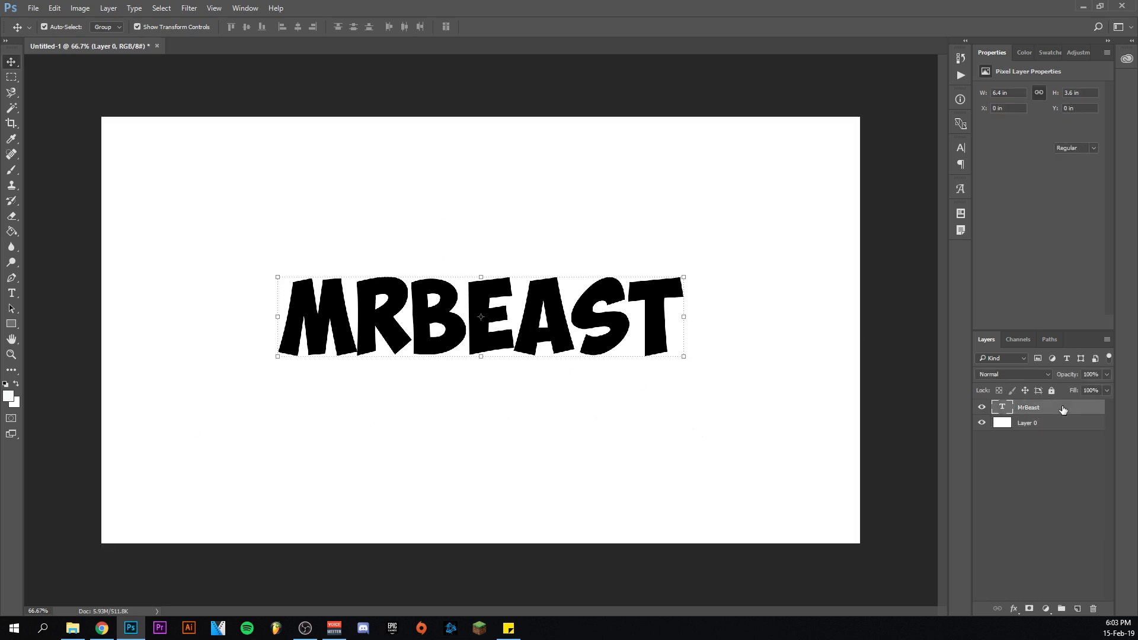
double_click(1027, 408)
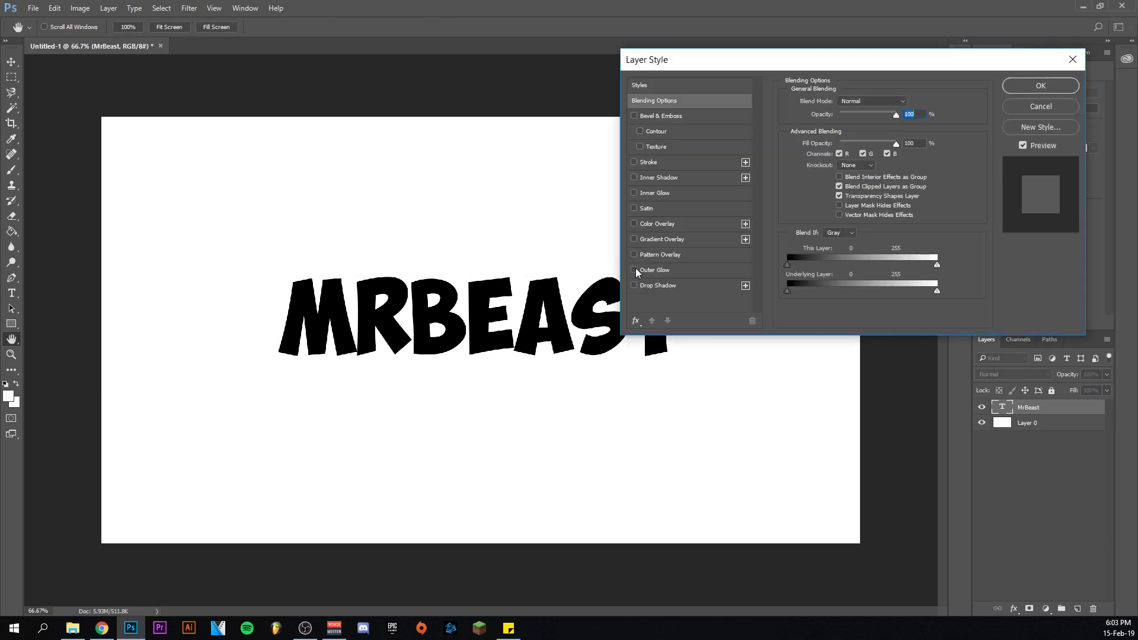
Apply a white Color Overlay to MrBeast and a black one to Layer 0
click(655, 223)
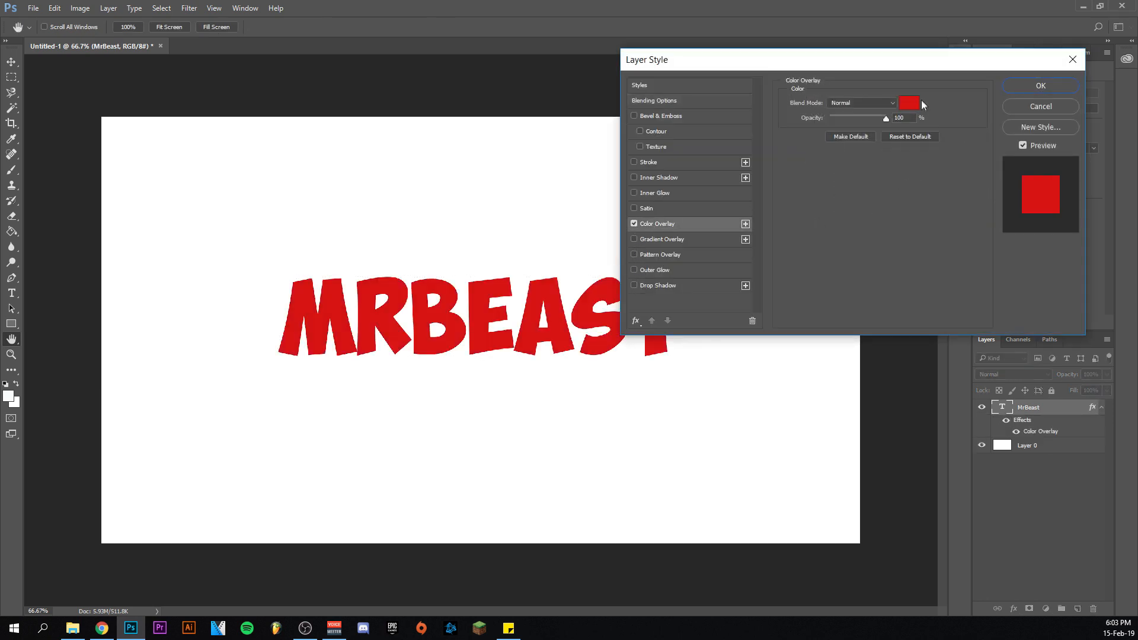
click(909, 103)
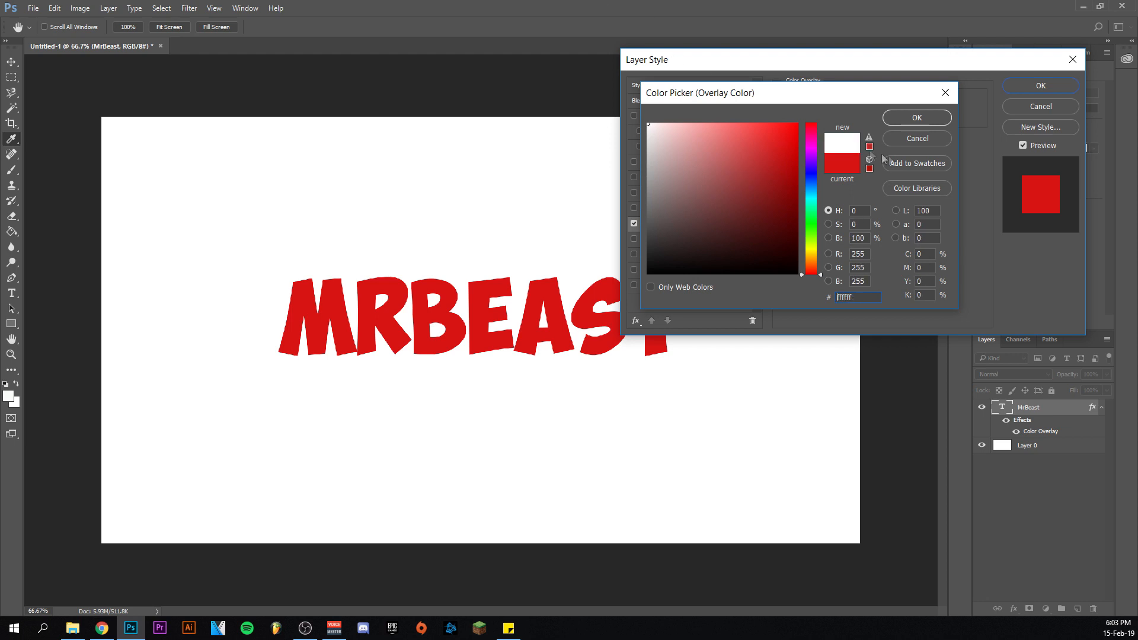
click(915, 118)
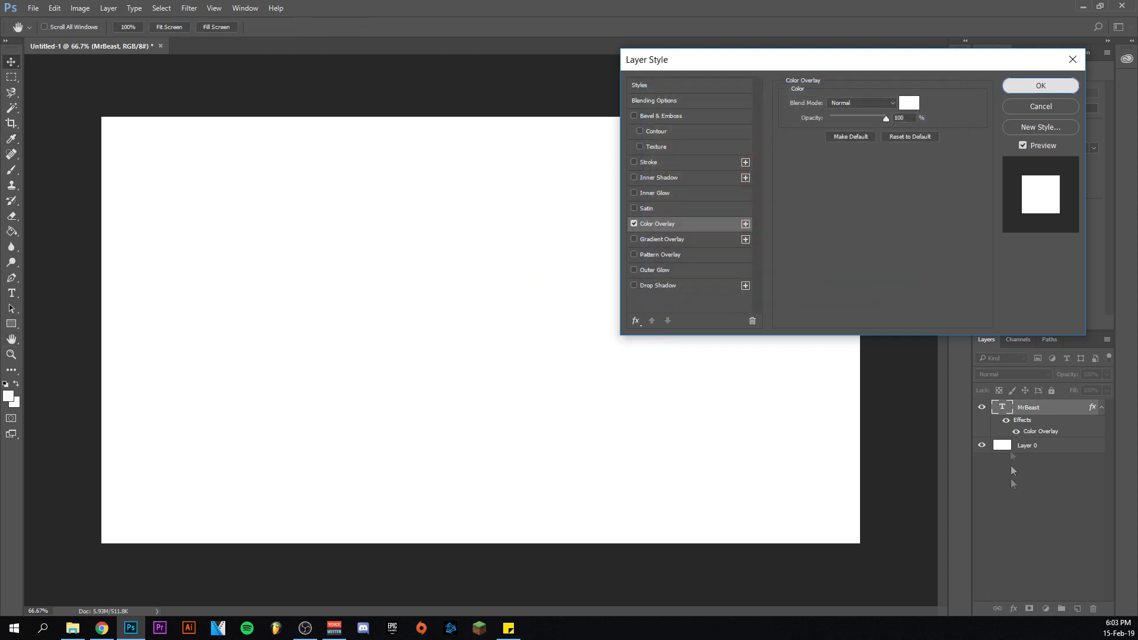
click(908, 103)
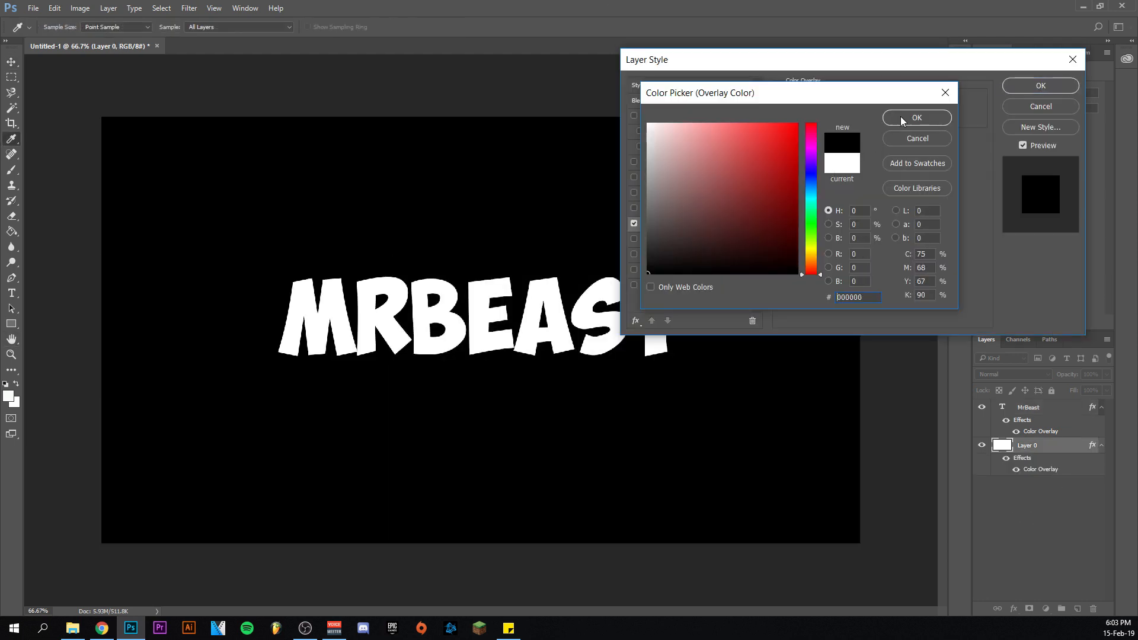
click(916, 118)
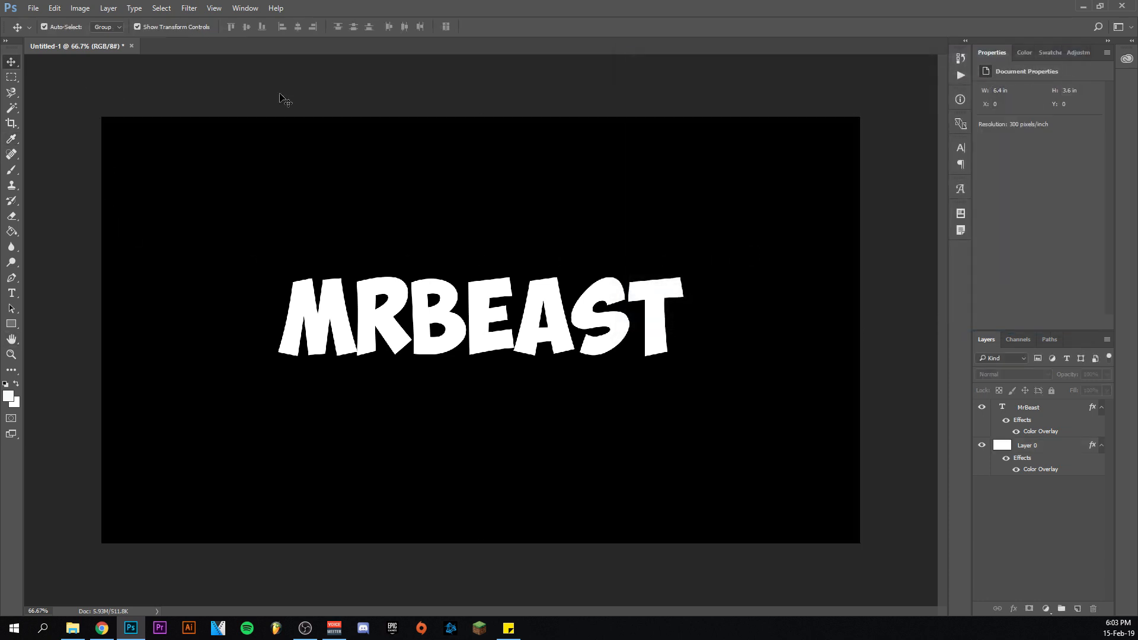
mouse_move(258, 86)
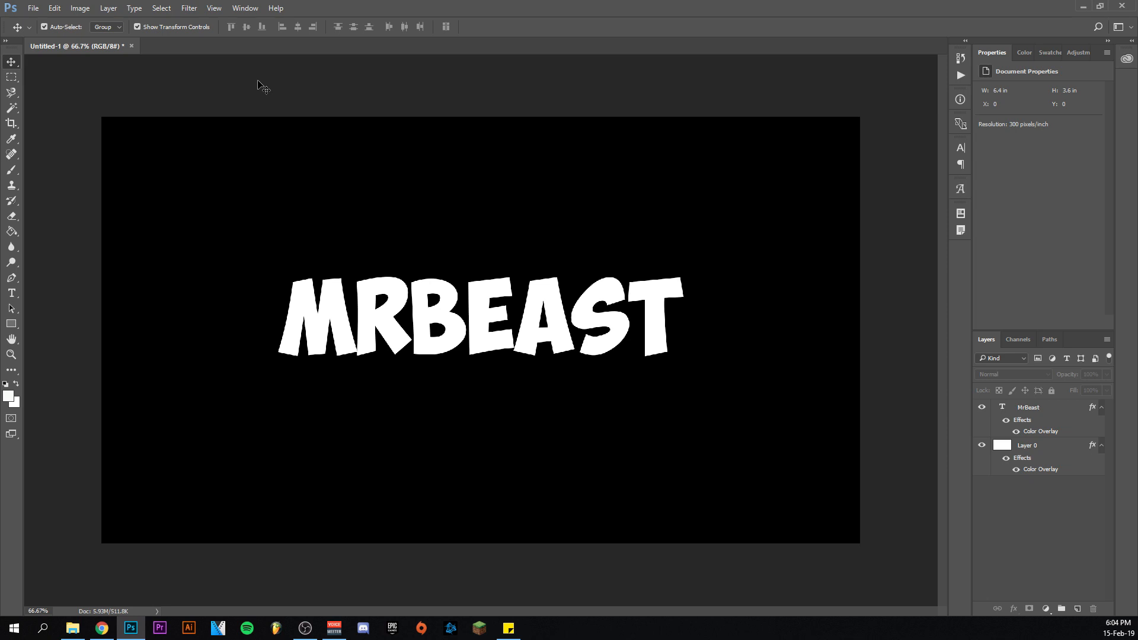